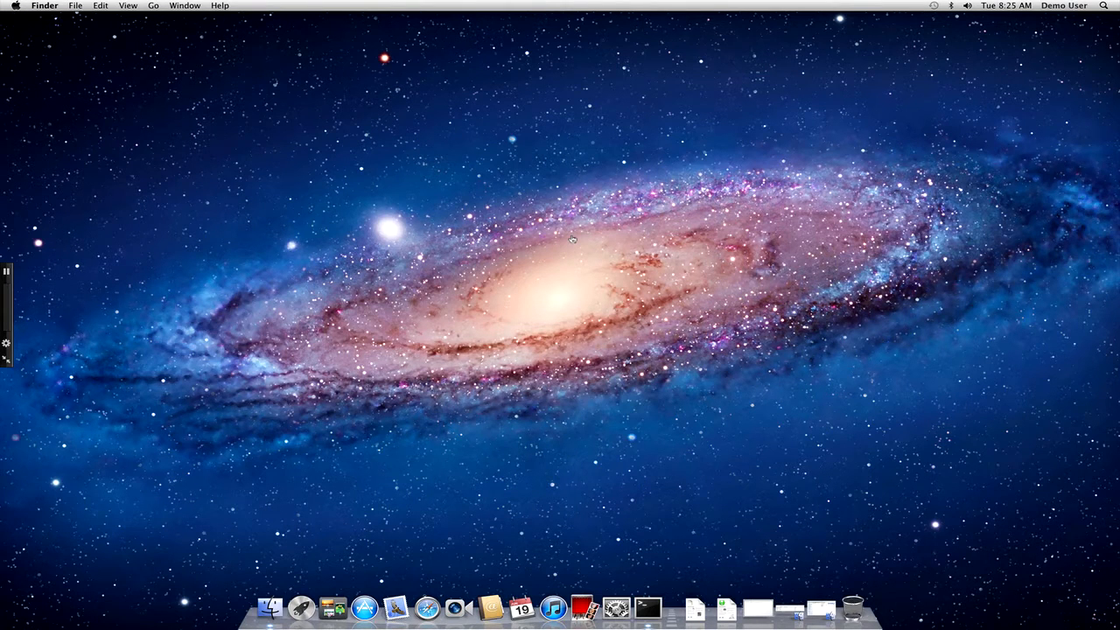
mouse_move(796, 576)
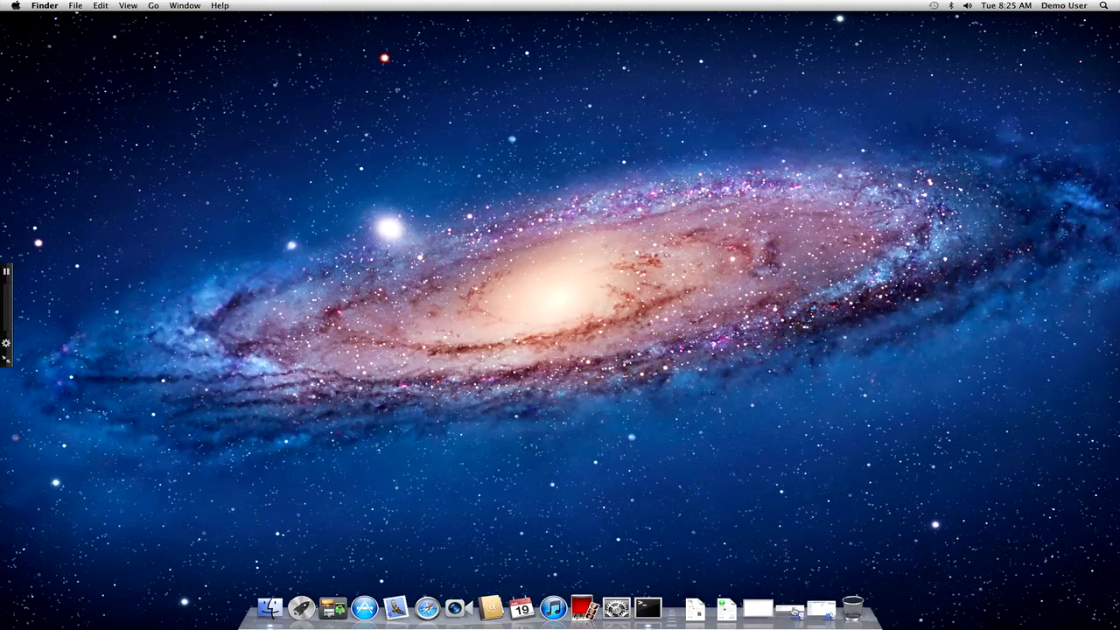
mouse_move(790, 608)
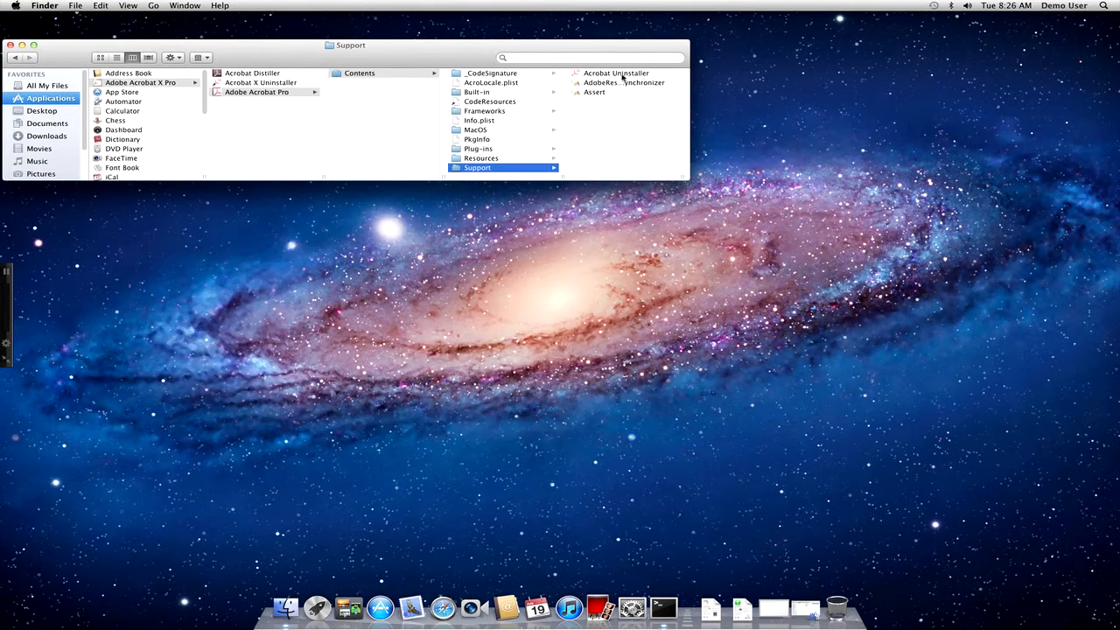
Step: Inspect the Acrobat Uninstaller's MacOS contents to find RemoverTool, then dismiss that window
click(615, 73)
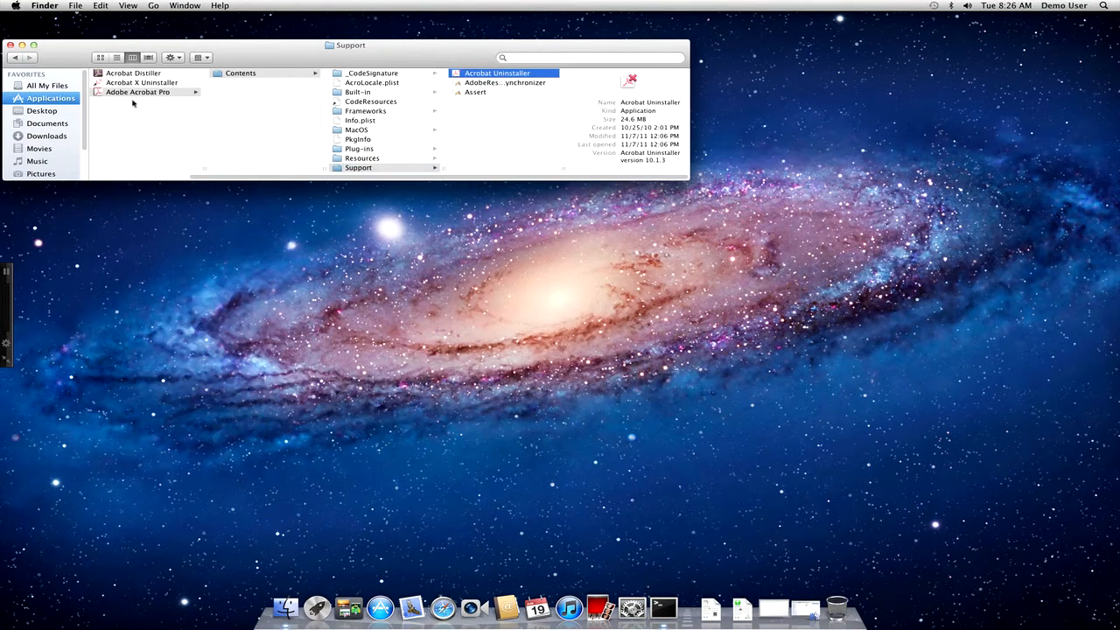
mouse_move(136, 99)
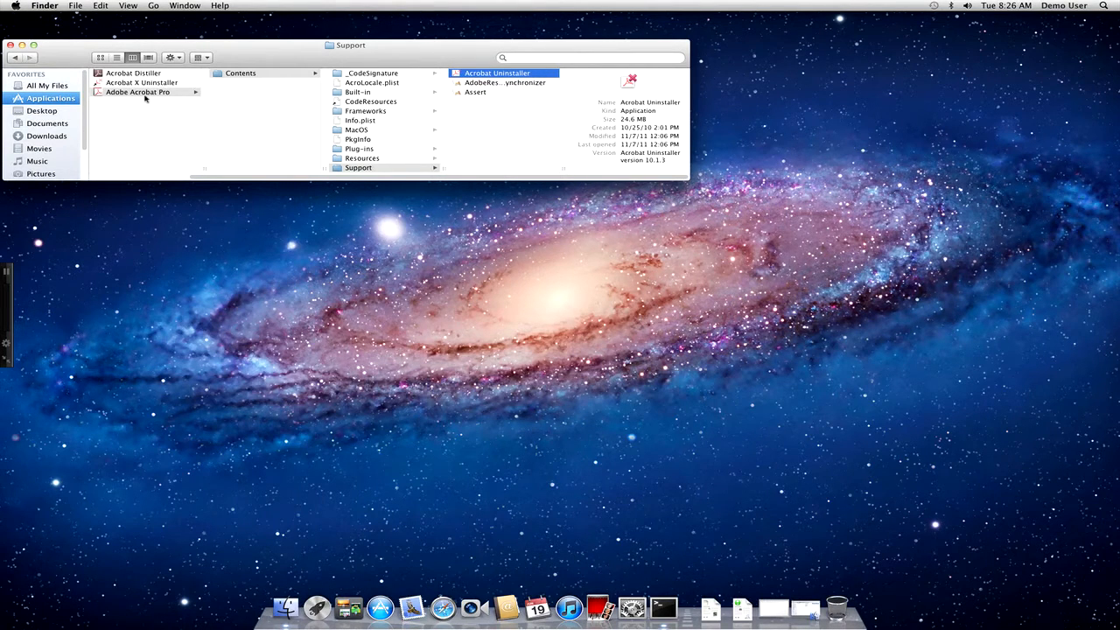
mouse_move(506, 494)
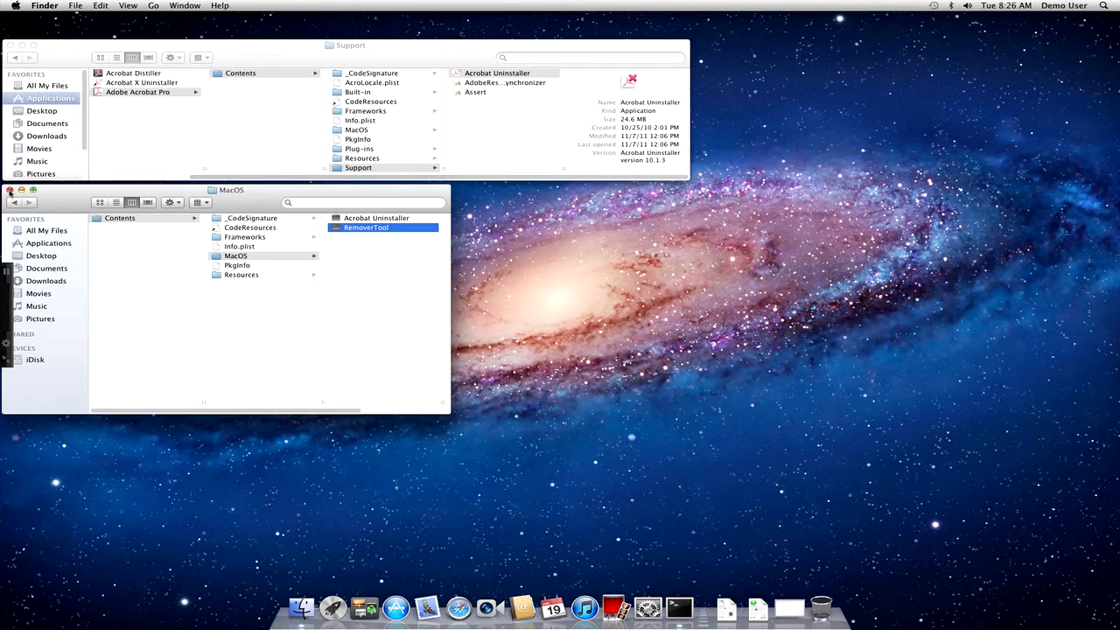
click(9, 190)
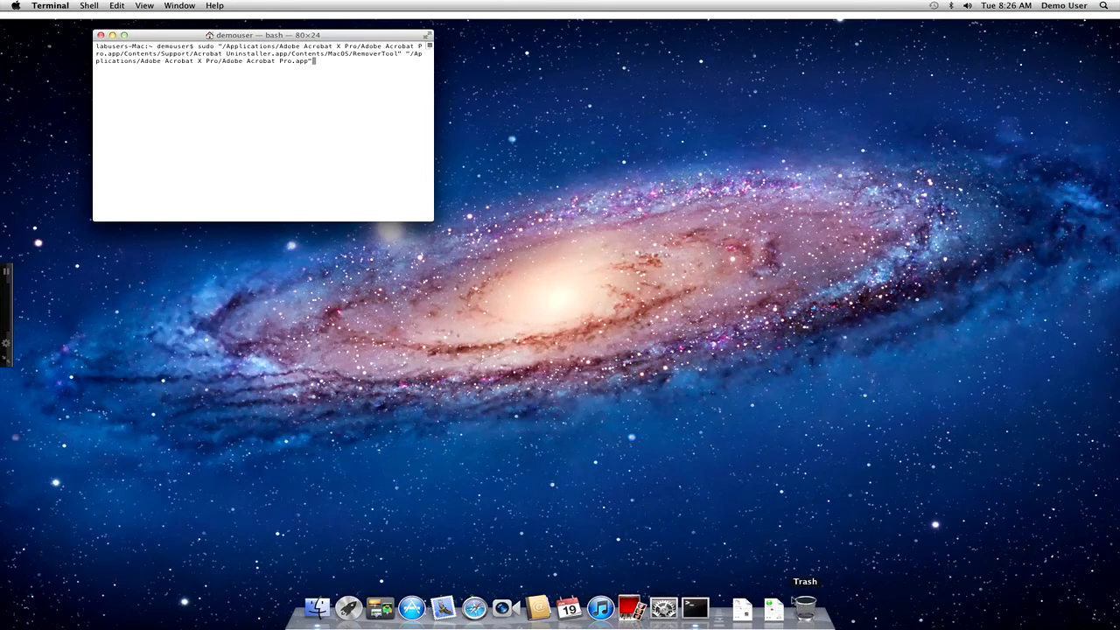
mouse_move(624, 470)
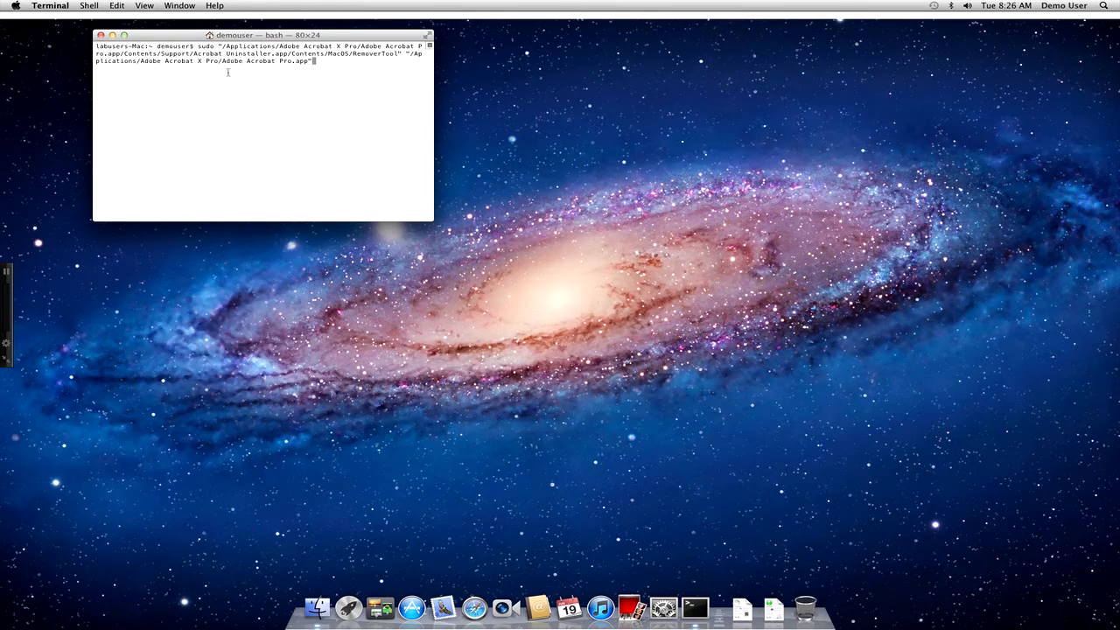
mouse_move(214, 45)
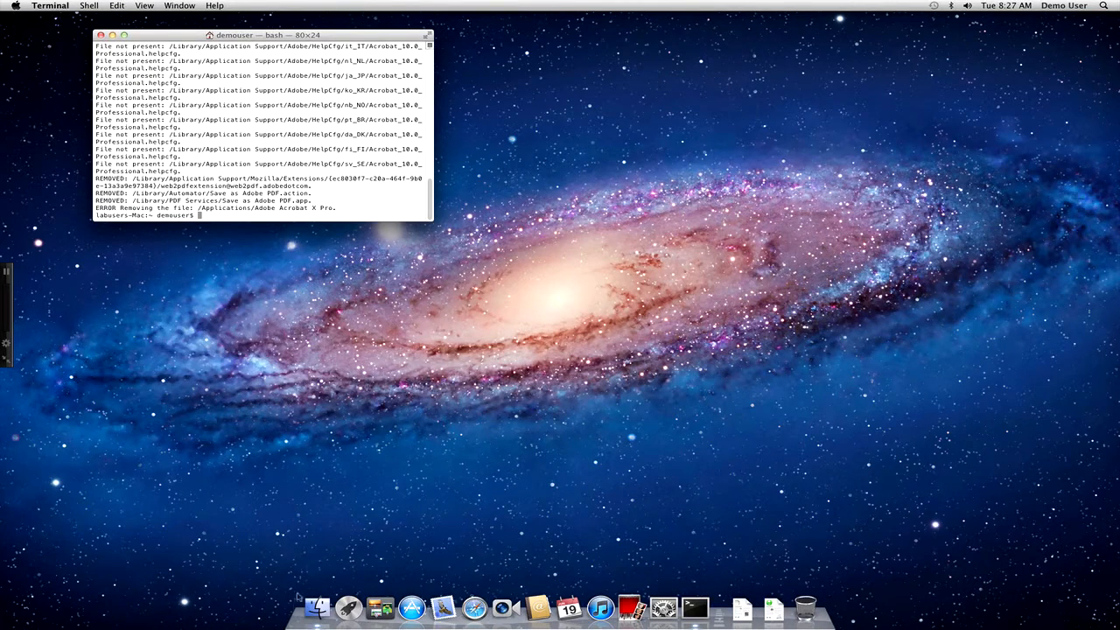
Step: Show the Applications folder in a new Finder window to check the leftover Adobe Acrobat X Pro folder
click(316, 606)
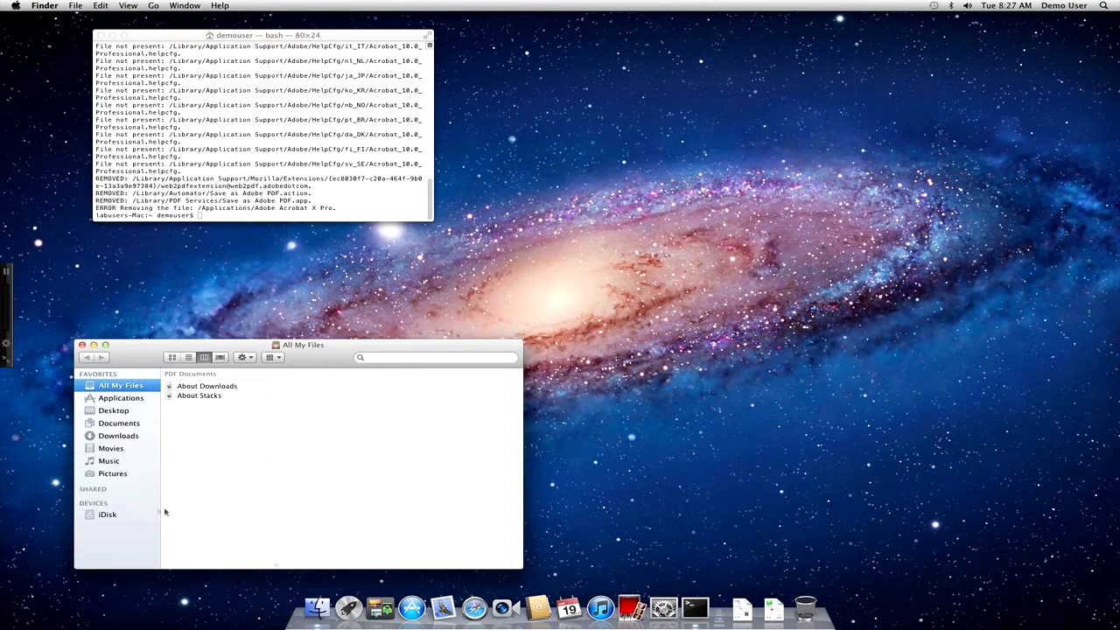
click(121, 398)
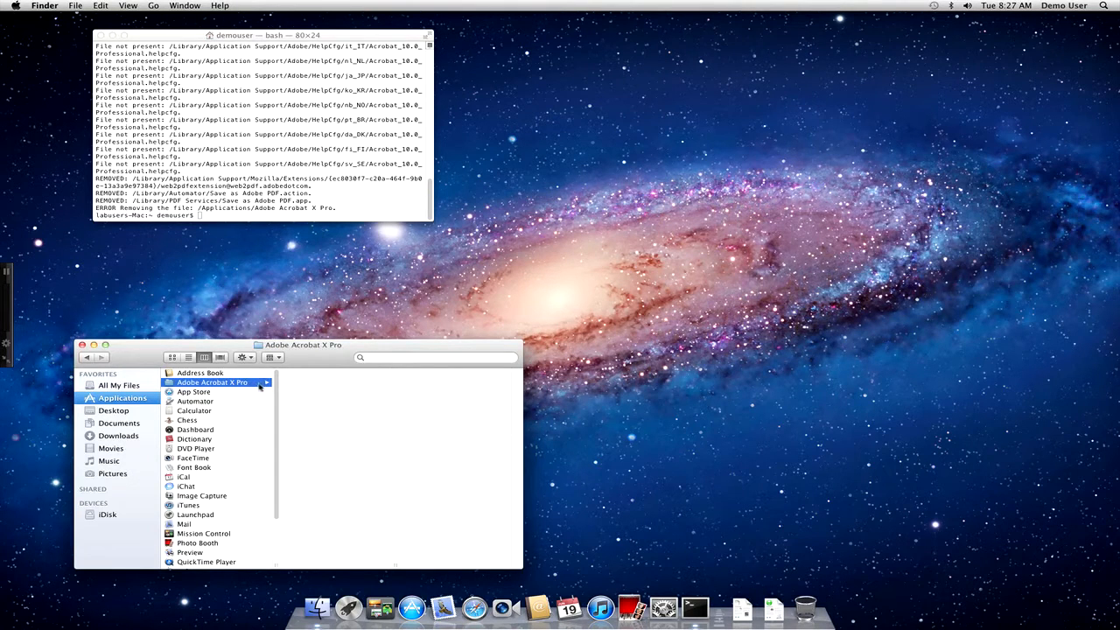
mouse_move(333, 401)
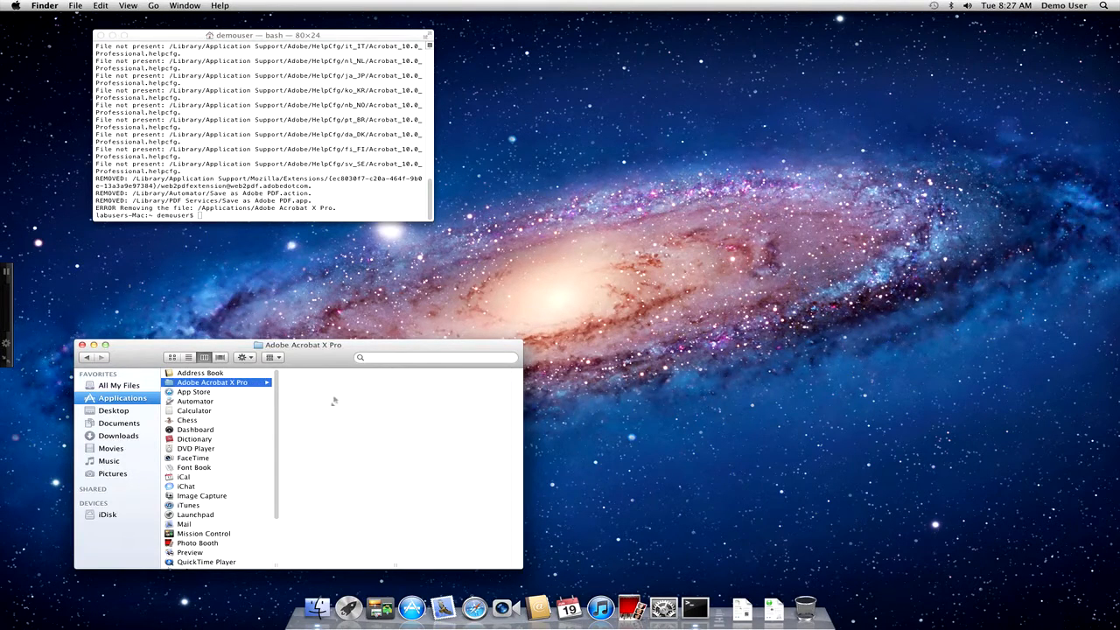
mouse_move(316, 392)
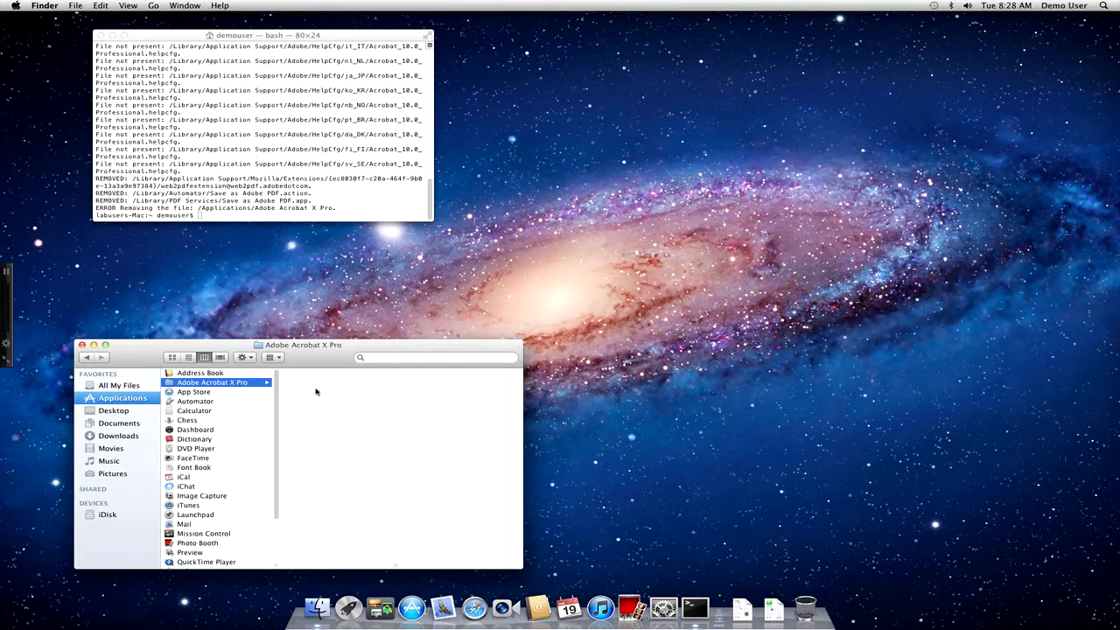
mouse_move(303, 380)
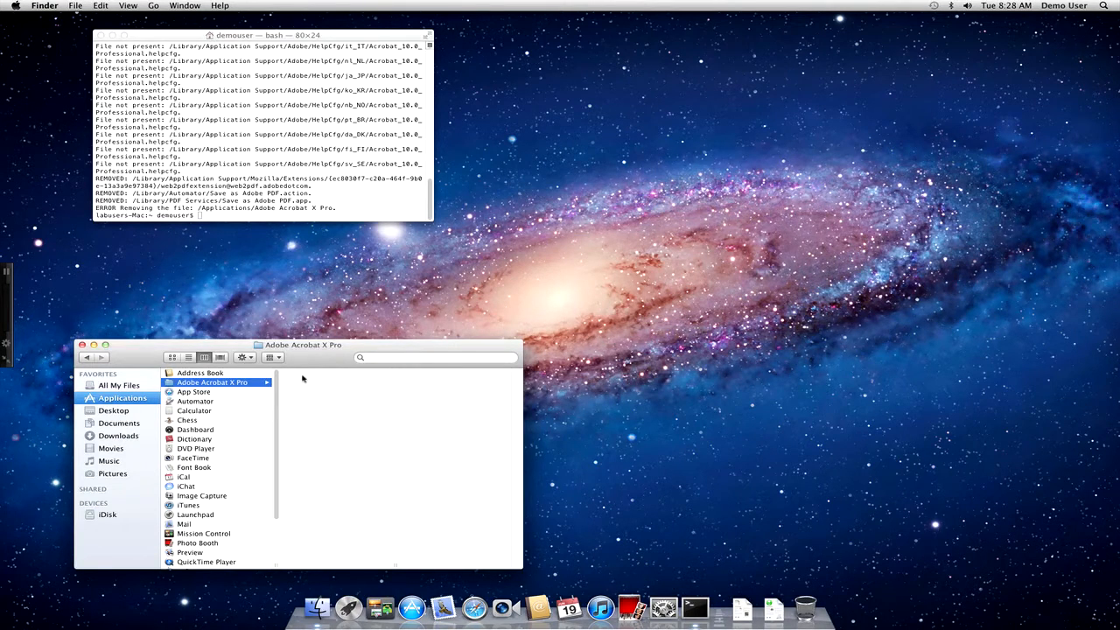